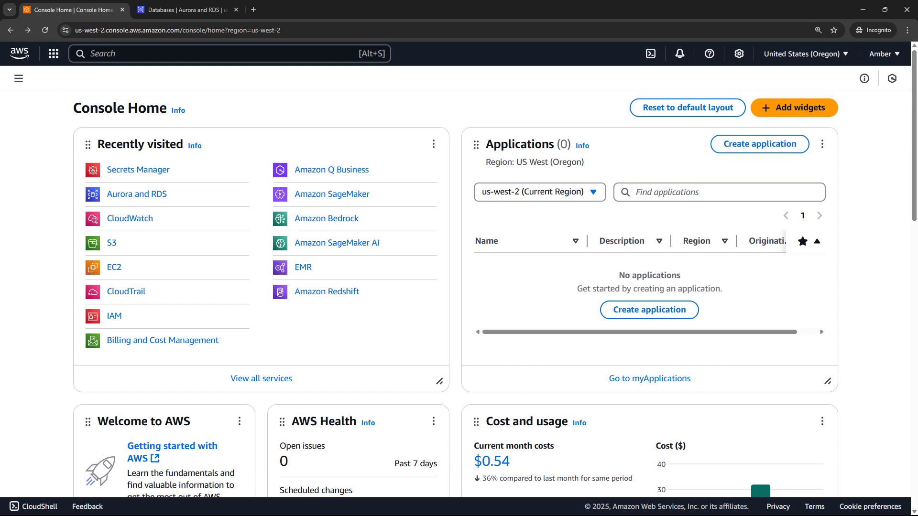
Step: Reach Secrets Manager via console search, glancing at the RDS databases tab on the way
type("secrets")
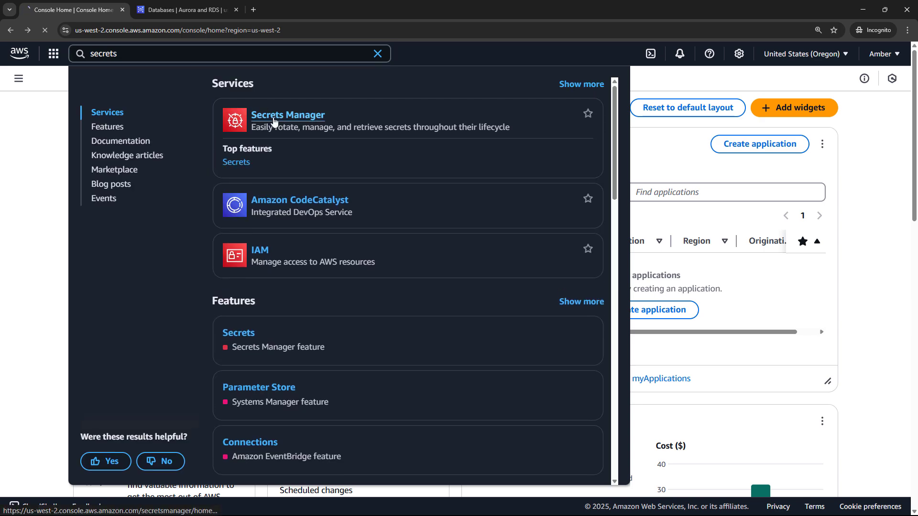
left_click(288, 114)
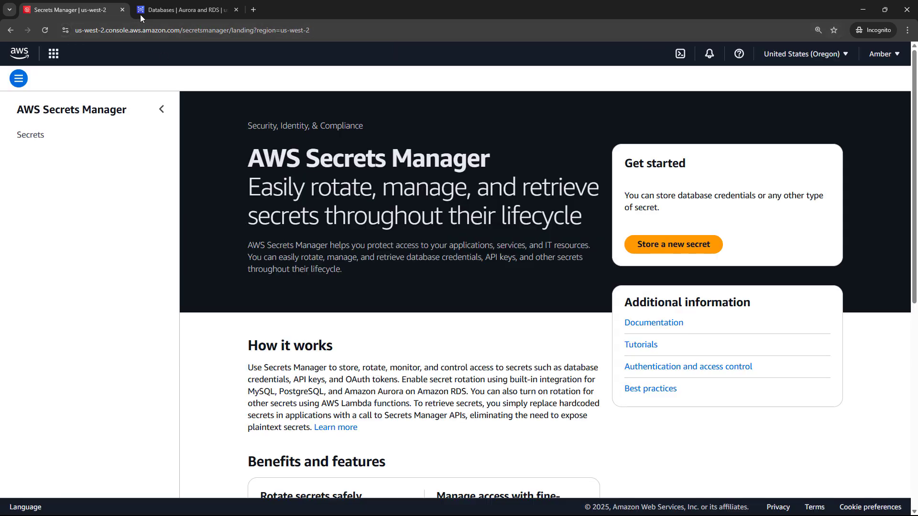
left_click(187, 10)
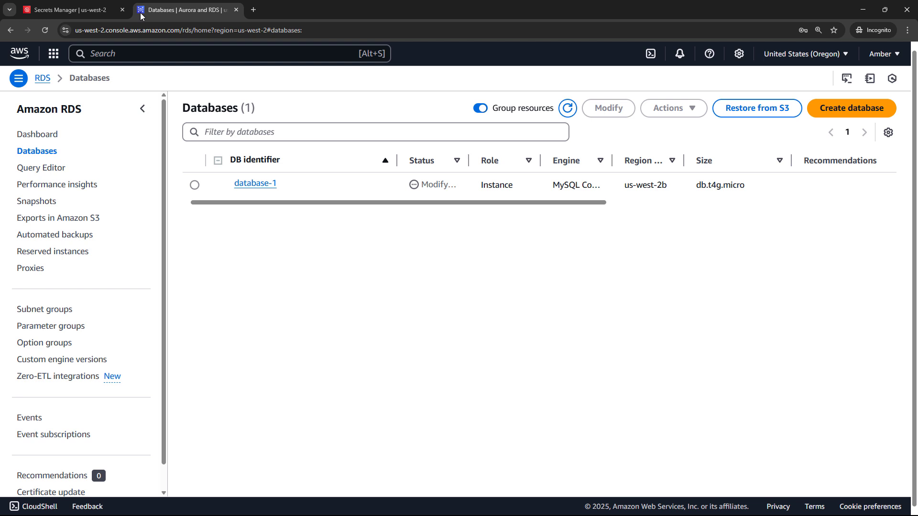
left_click(64, 10)
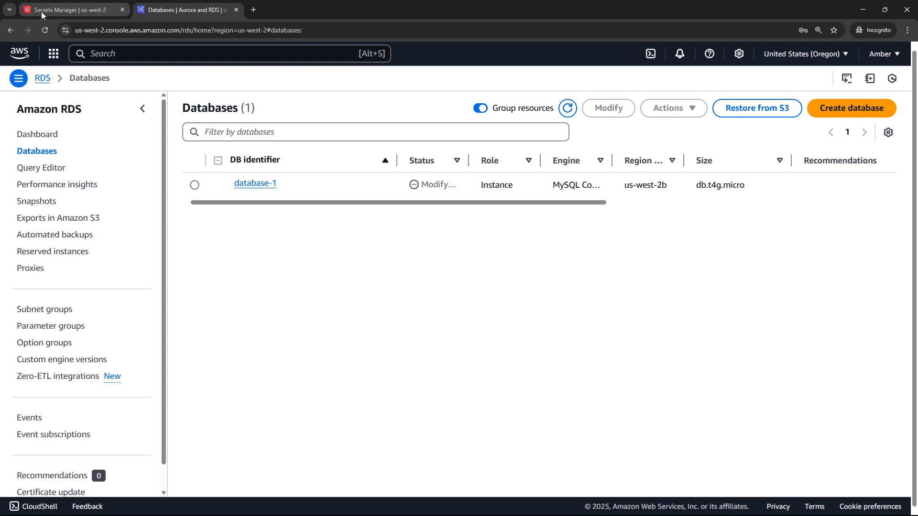
left_click(67, 9)
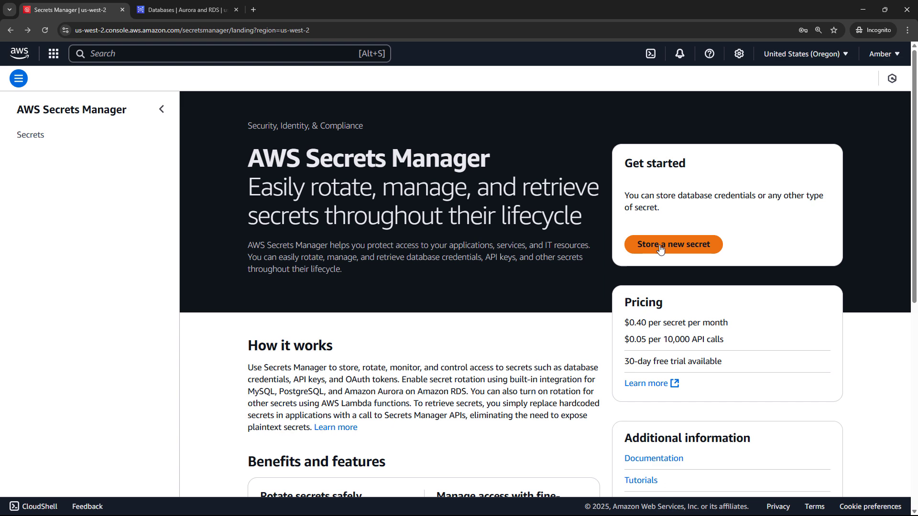
left_click(672, 244)
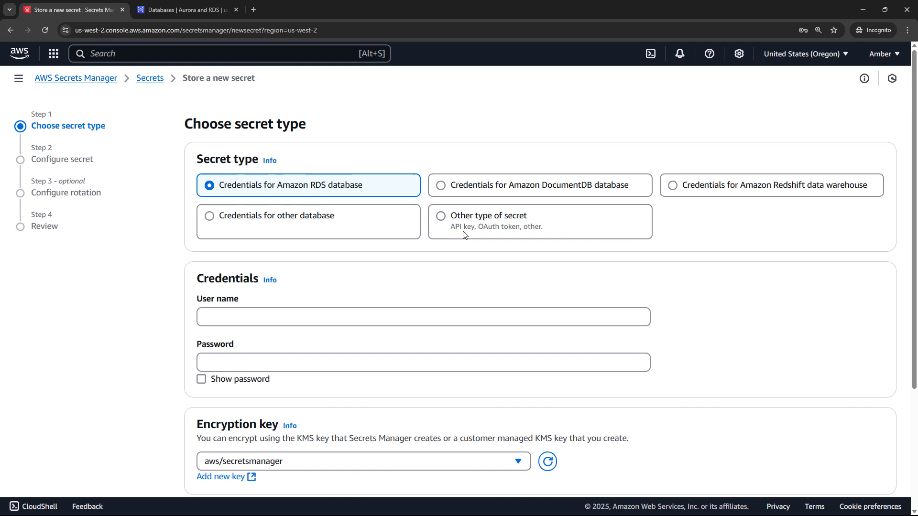
mouse_move(492, 239)
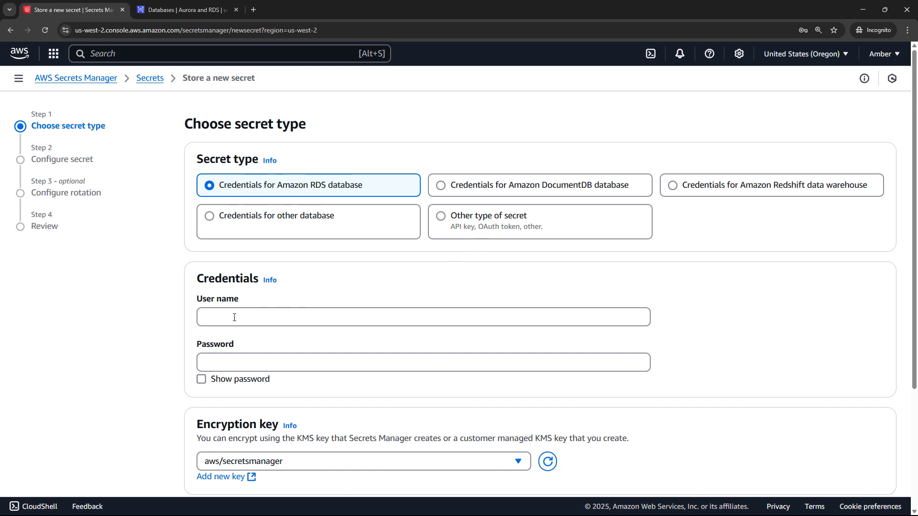
left_click(423, 316)
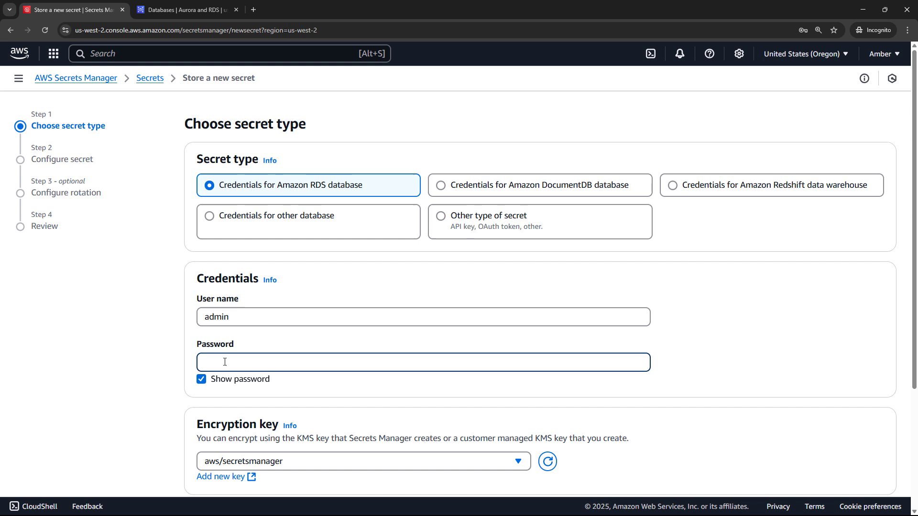
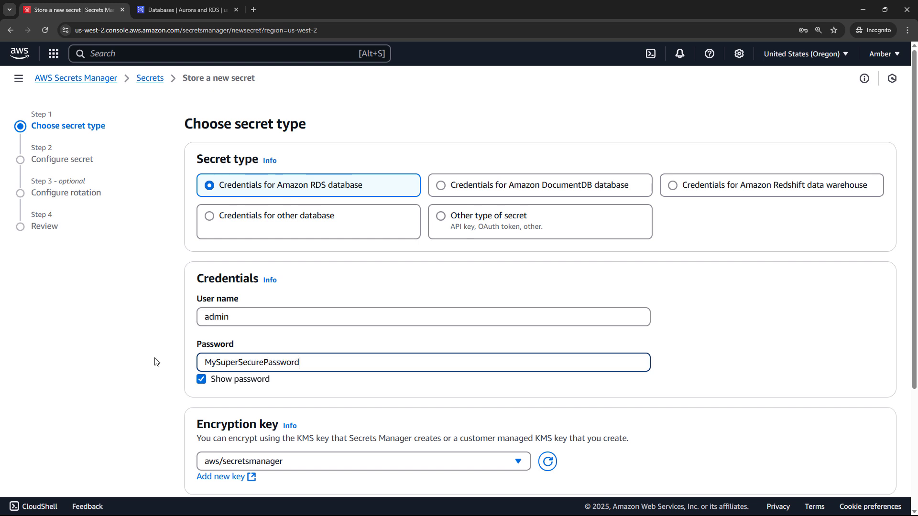
Step: Link the secret to database-1 and continue to the configure-secret step
scroll("down", 3)
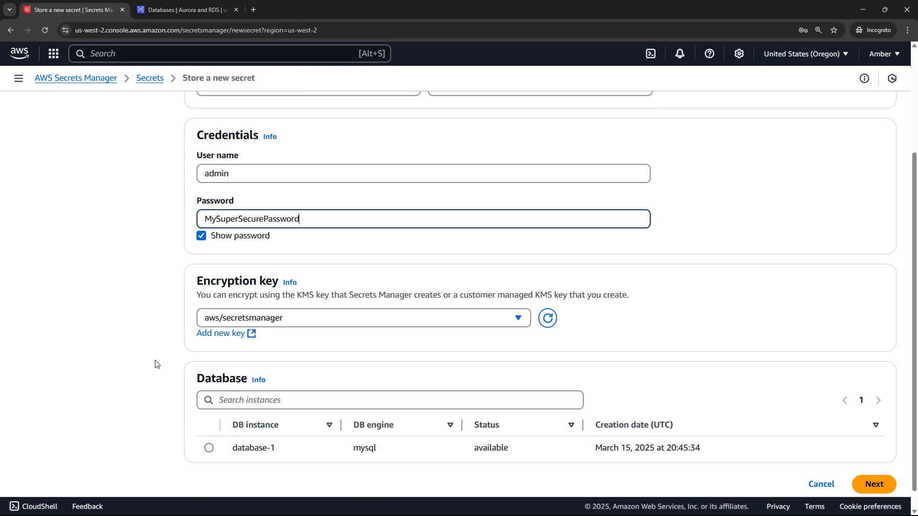
scroll("down", 3)
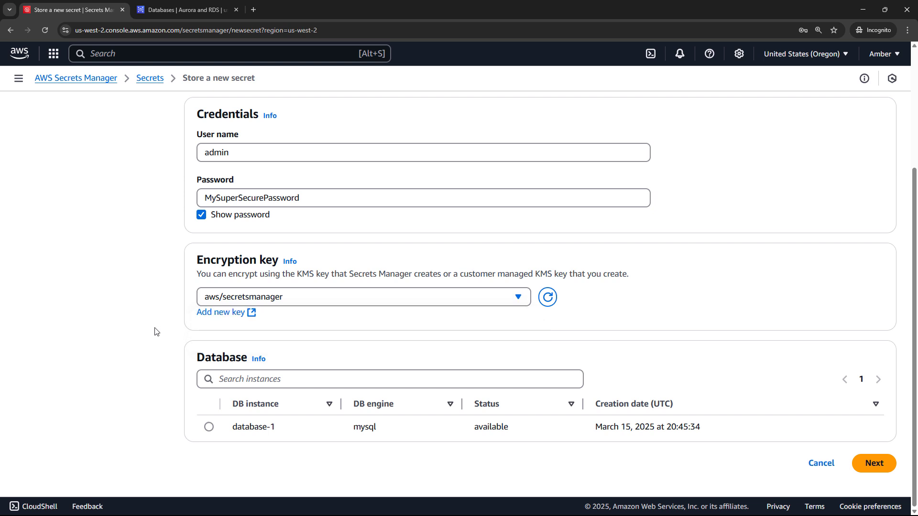
left_click(208, 426)
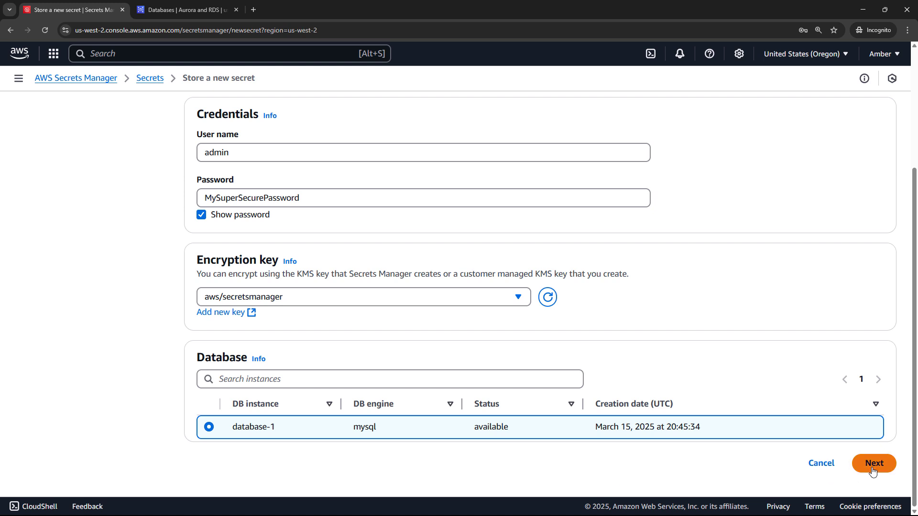
left_click(873, 463)
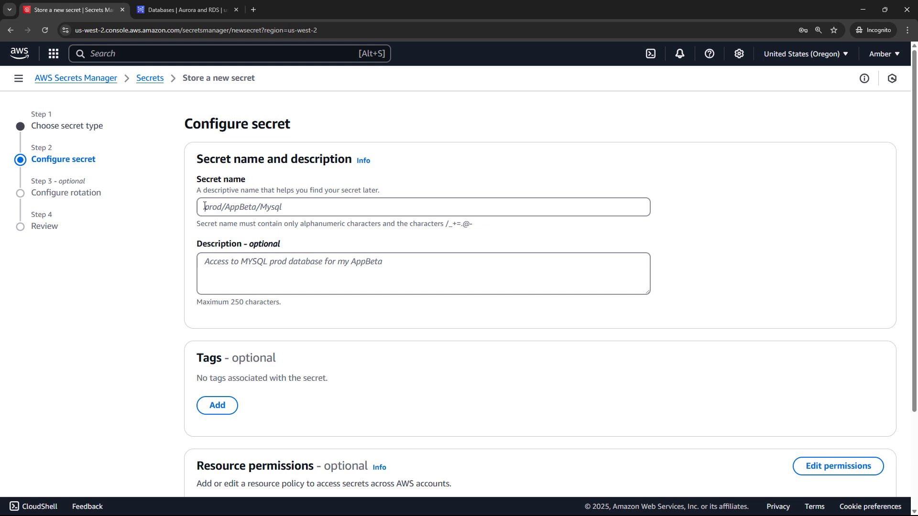
Step: Name the secret eCommMySQLAdmin-dev and continue to the rotation step
left_click(423, 207)
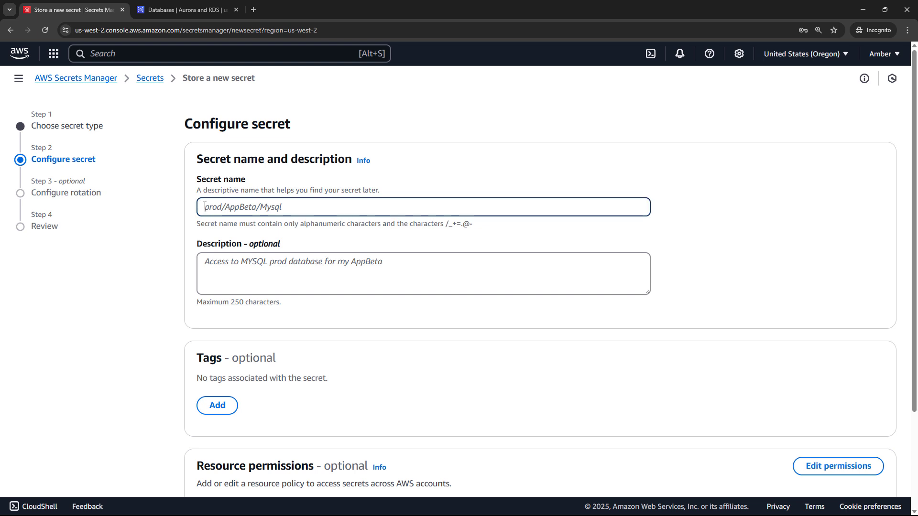
type("eCommMySQLAdmin-dev")
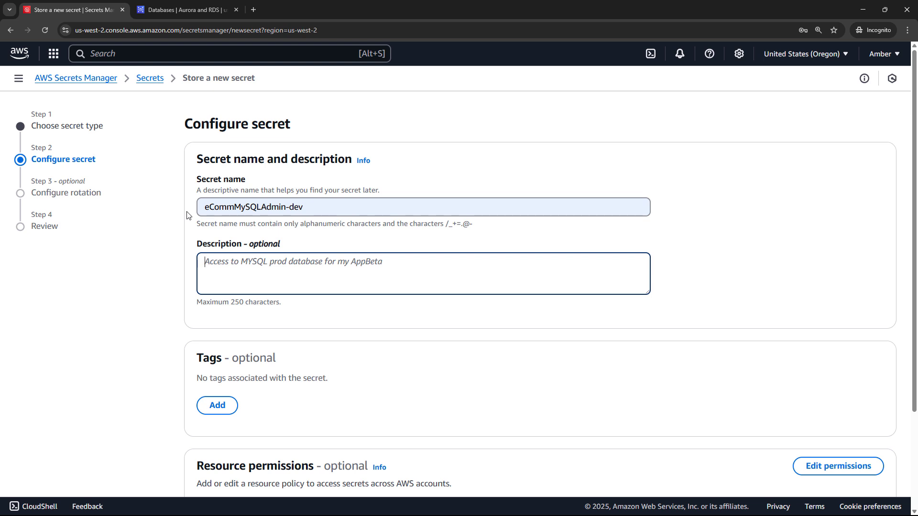
scroll("down", 3)
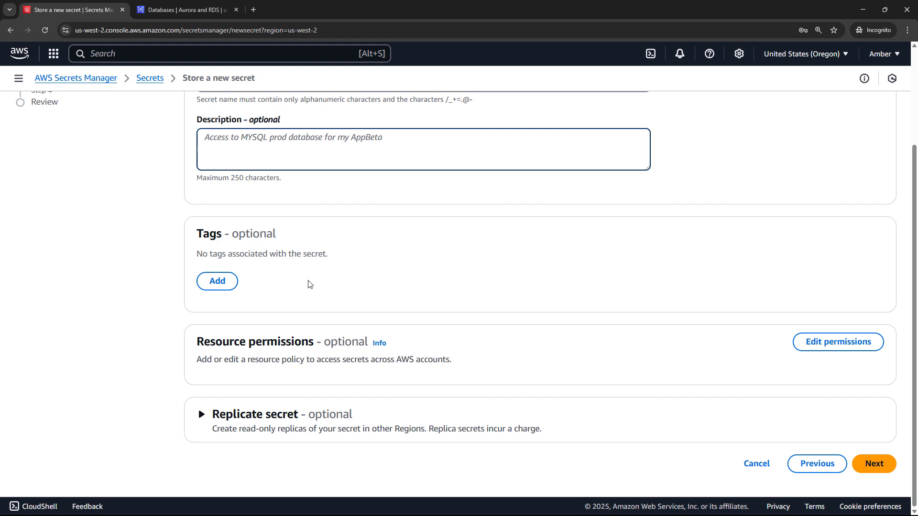
left_click(873, 464)
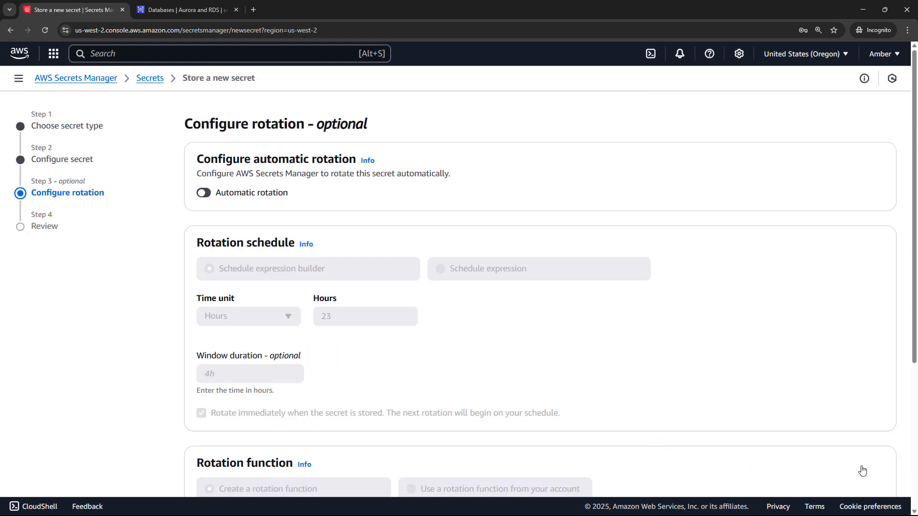
mouse_move(853, 442)
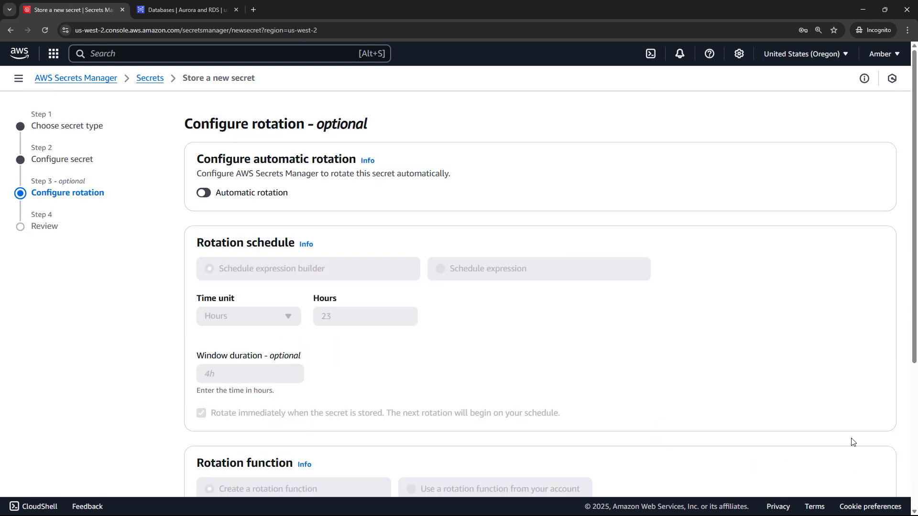
mouse_move(253, 203)
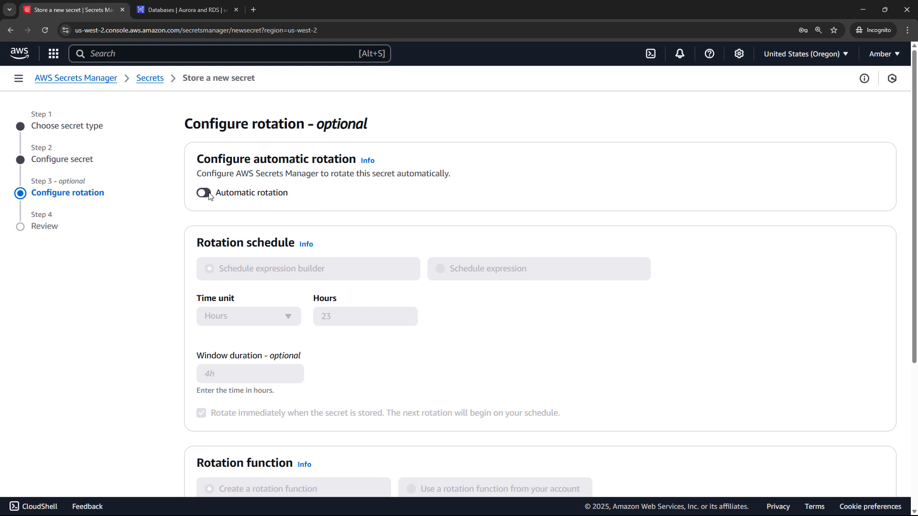
Step: Enable automatic rotation with a new Lambda named mysql-rotation-function and continue to review
left_click(203, 192)
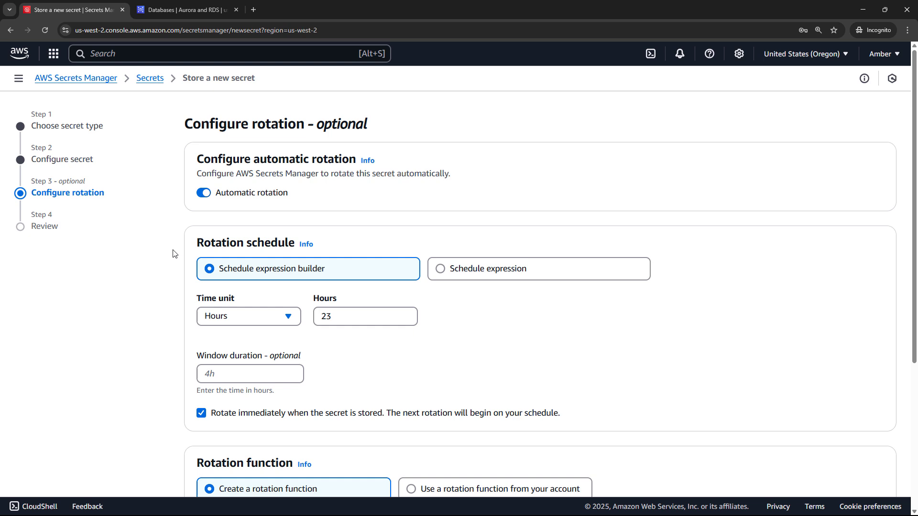
scroll("down", 3)
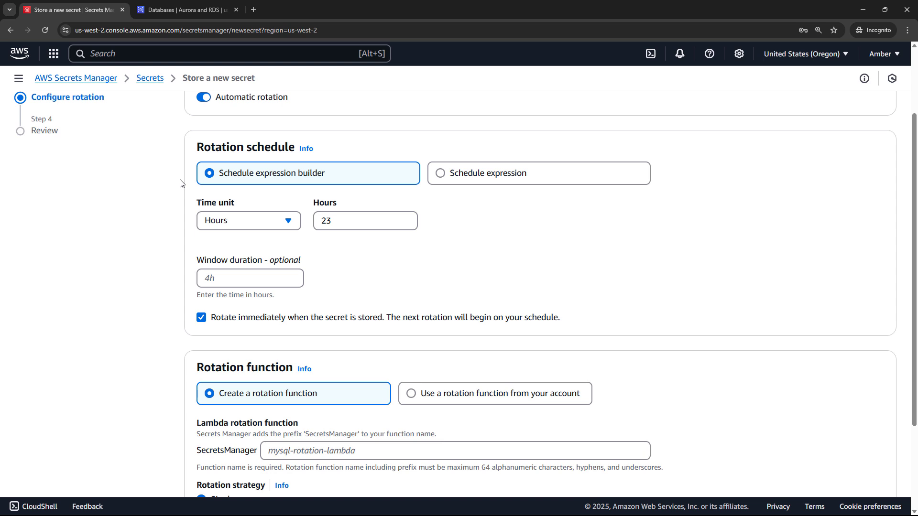
scroll("down", 3)
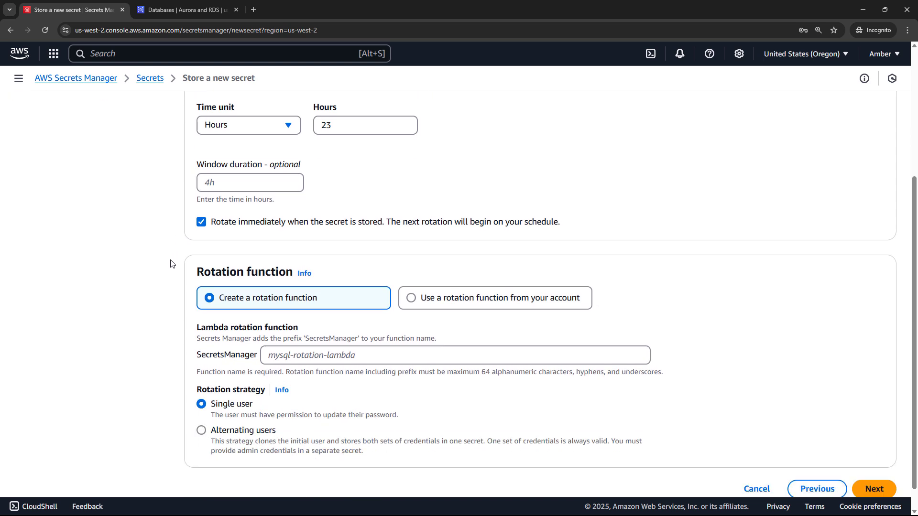
scroll("down", 3)
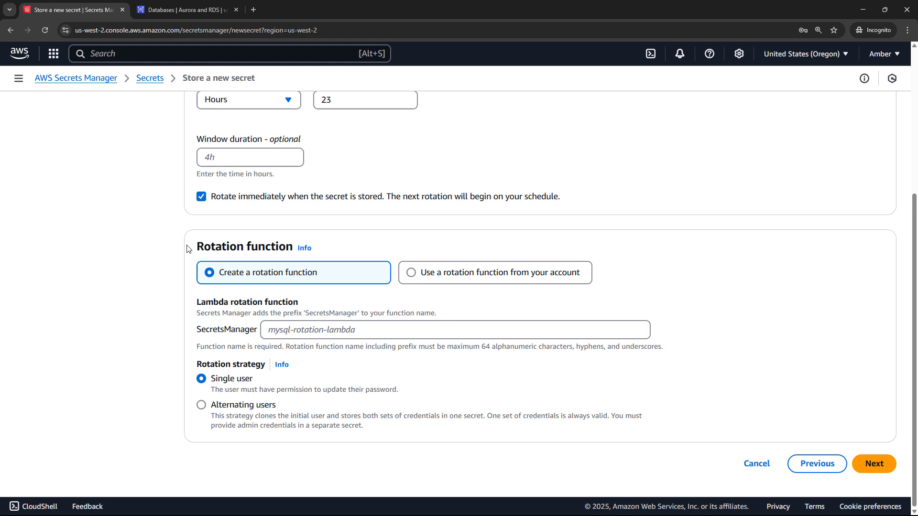
left_click(455, 330)
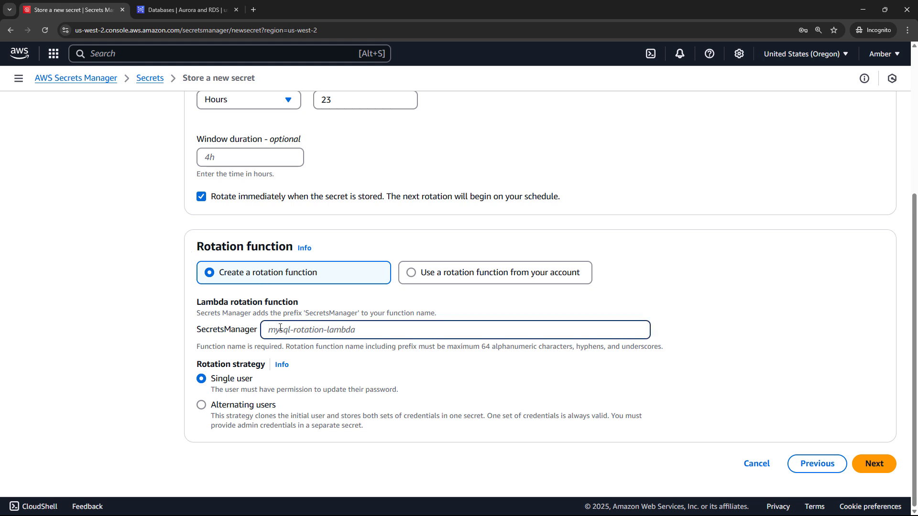
type("mysql-rotation-function")
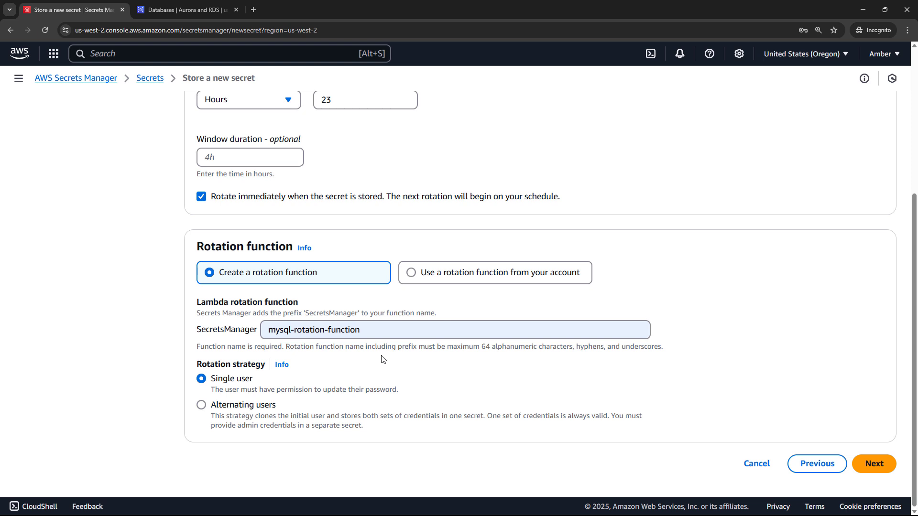
mouse_move(170, 390)
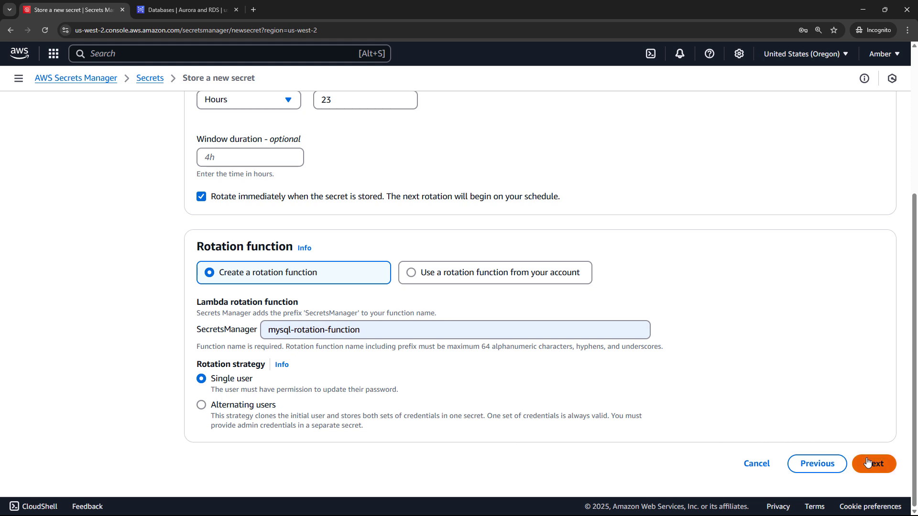
left_click(873, 463)
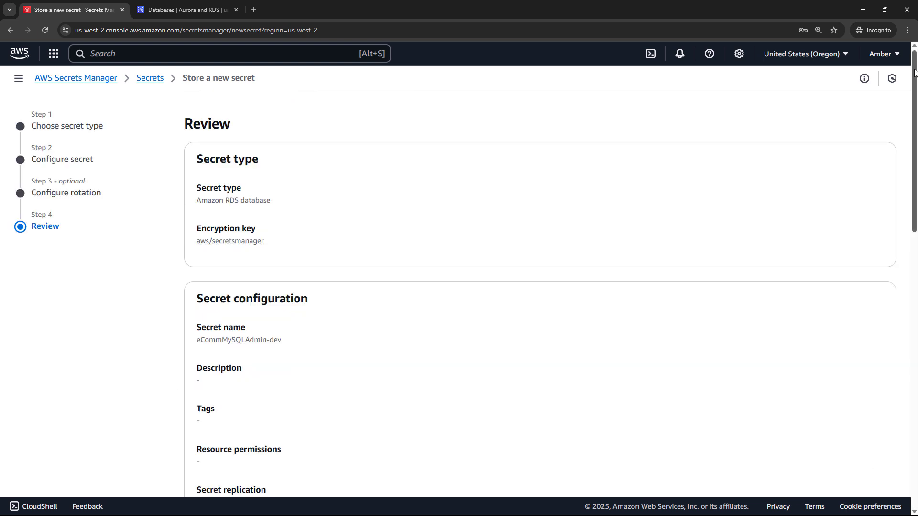
Step: Review the secret, view the Python3 retrieval sample code, and store it
scroll("down", 3)
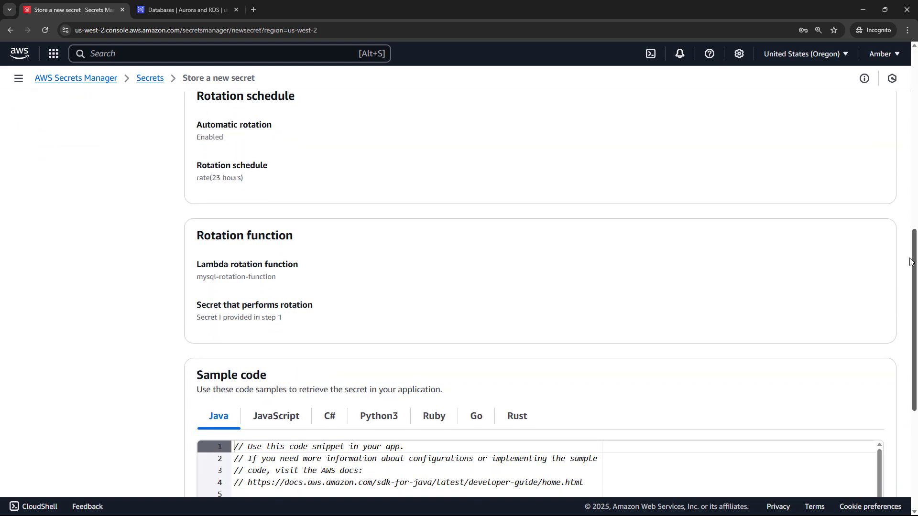
scroll("down", 3)
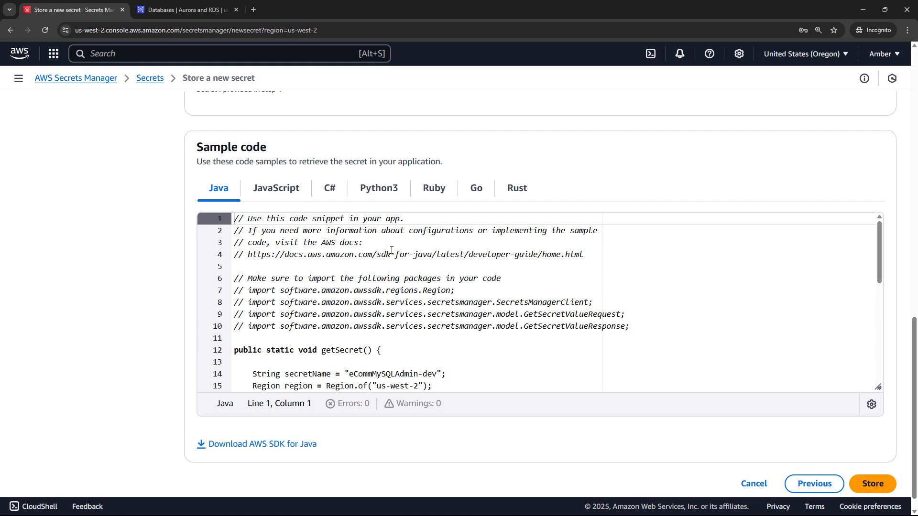
left_click(378, 188)
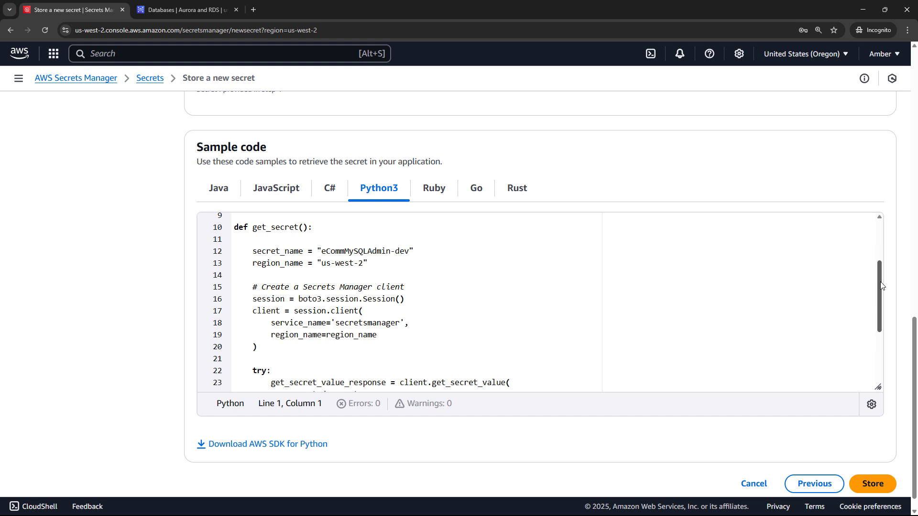
scroll("down", 3)
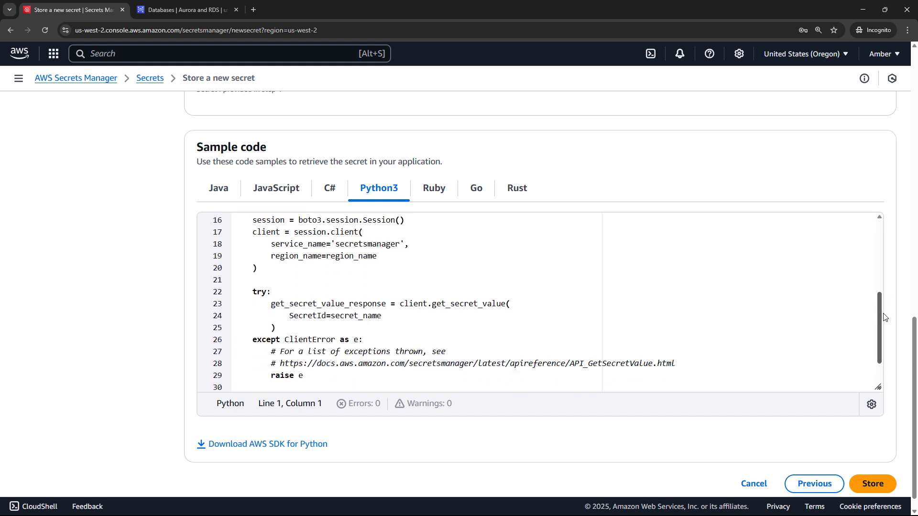
scroll("down", 3)
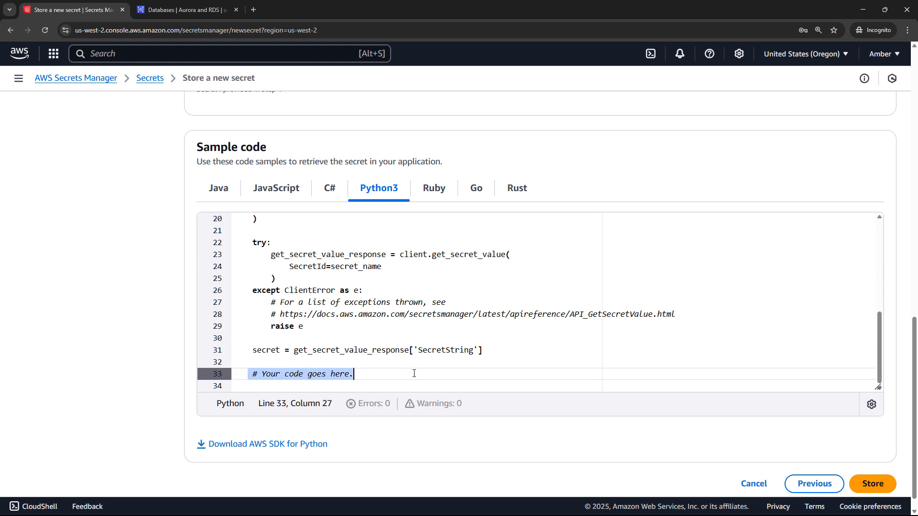
mouse_move(549, 440)
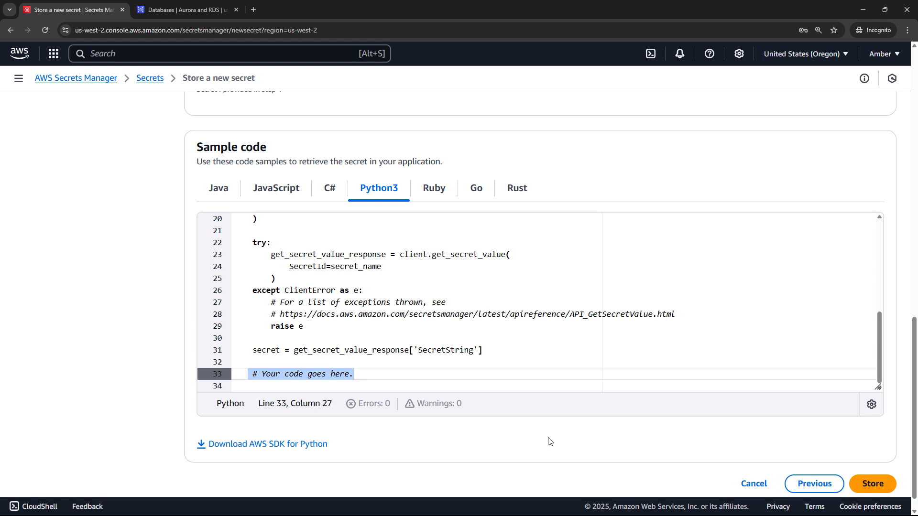
mouse_move(873, 484)
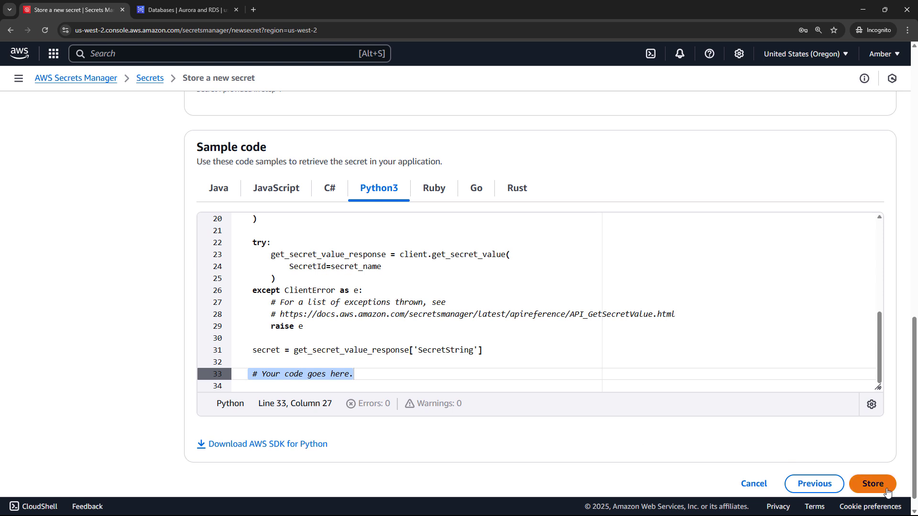
left_click(872, 484)
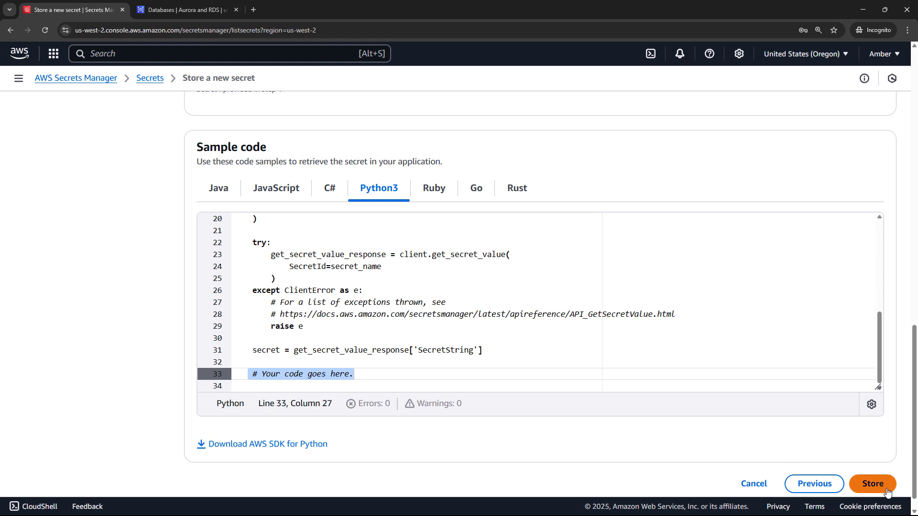
Step: Refresh the secrets list and view the eCommMySQLAdmin-dev details page with its ARN
left_click(872, 484)
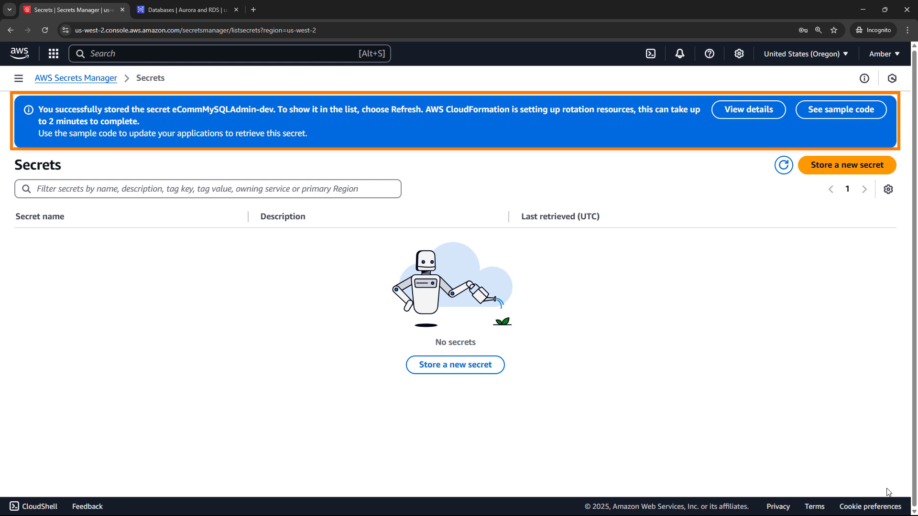
left_click(783, 164)
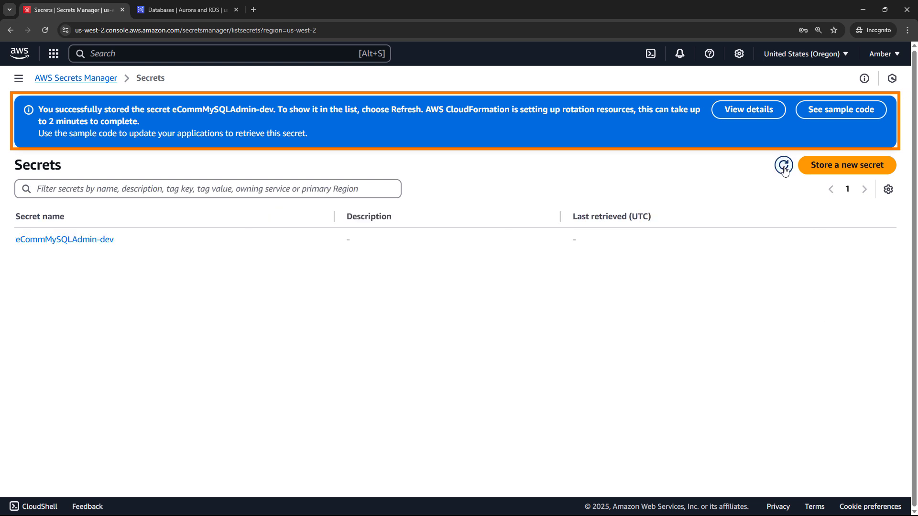
left_click(64, 239)
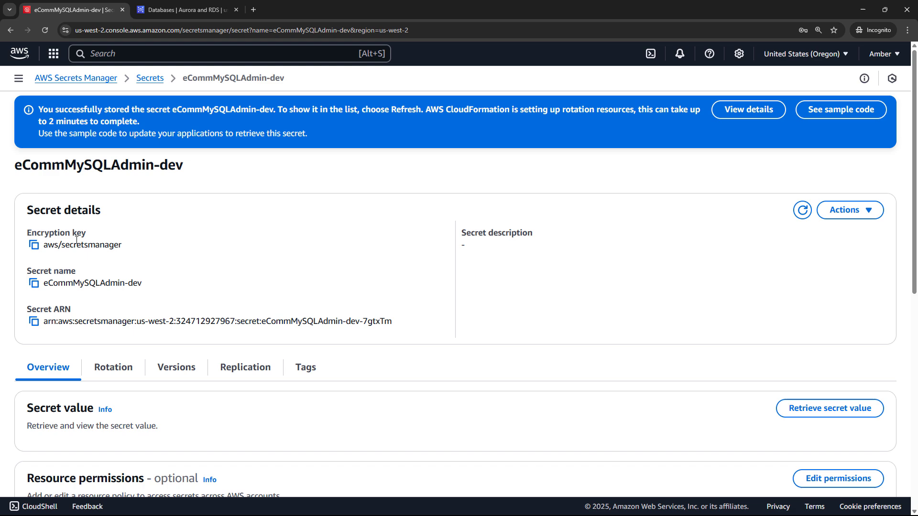
Step: Schedule deletion of eCommMySQLAdmin-dev with a 7-day waiting period via Actions > Delete secret
left_click(849, 209)
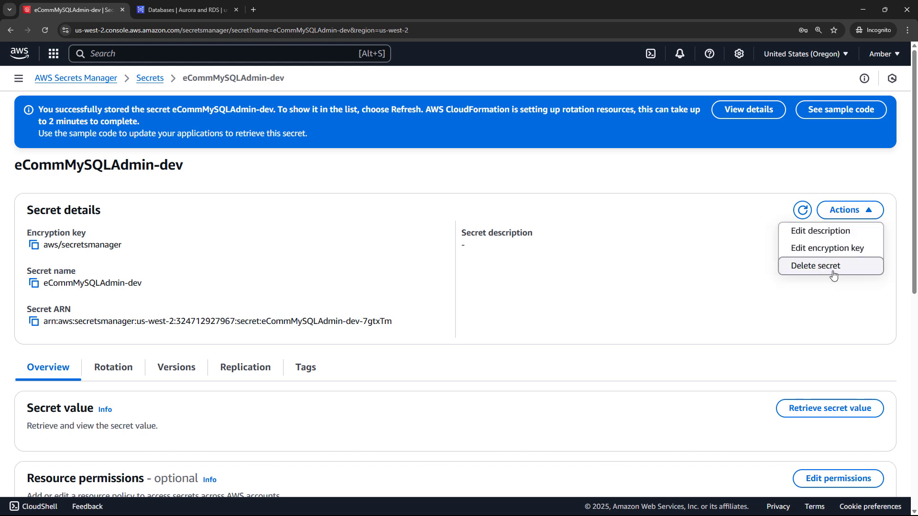
left_click(816, 266)
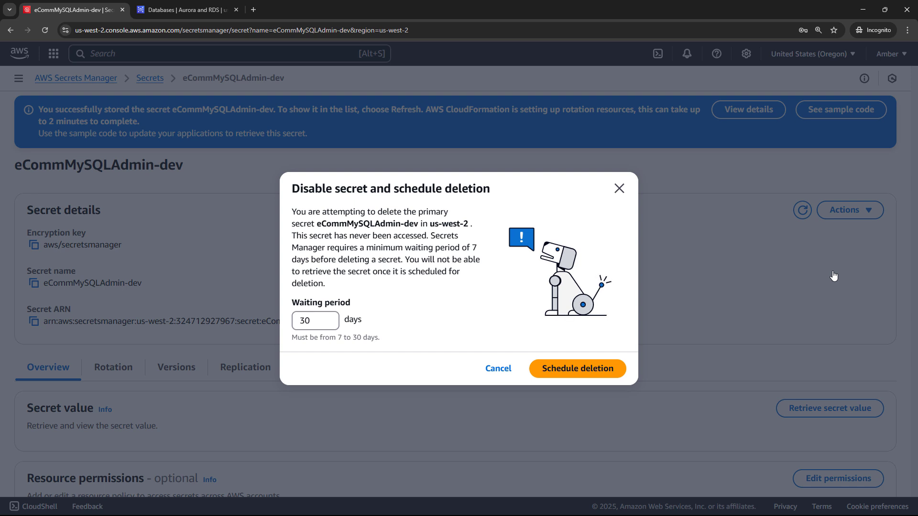
left_click(310, 320)
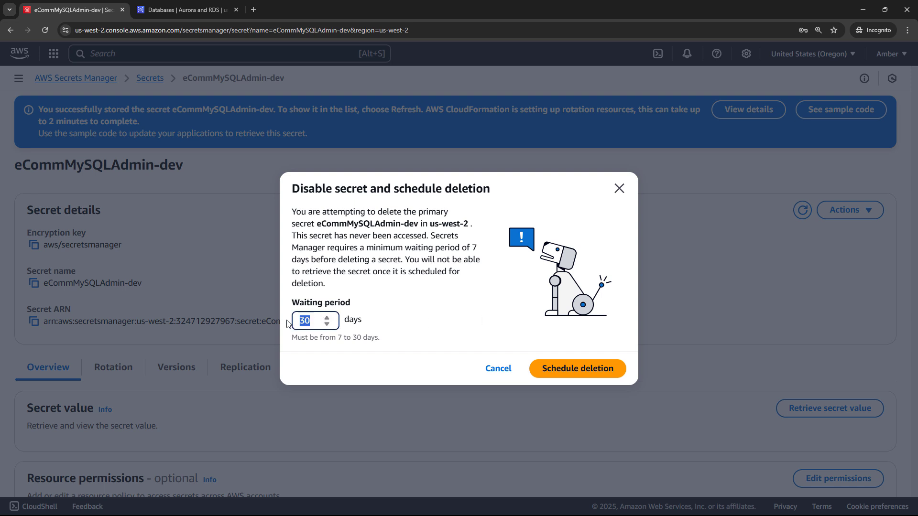
type("7")
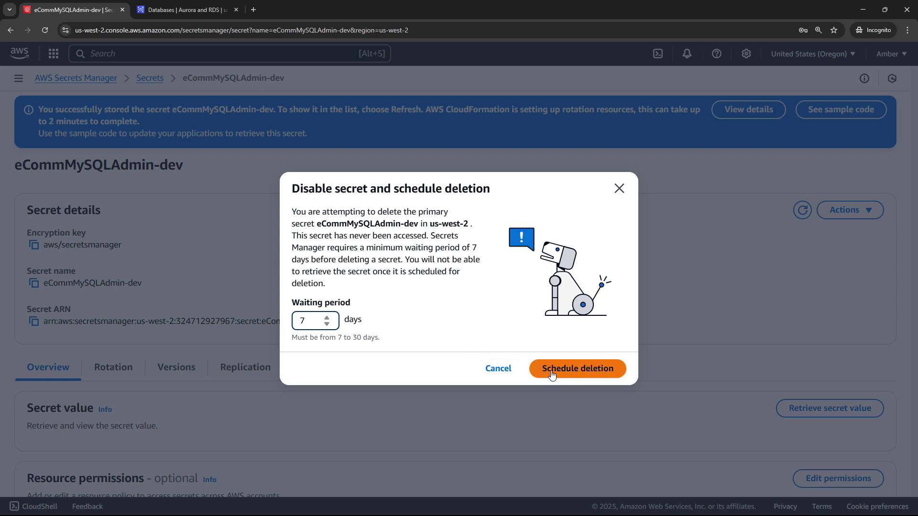
left_click(577, 368)
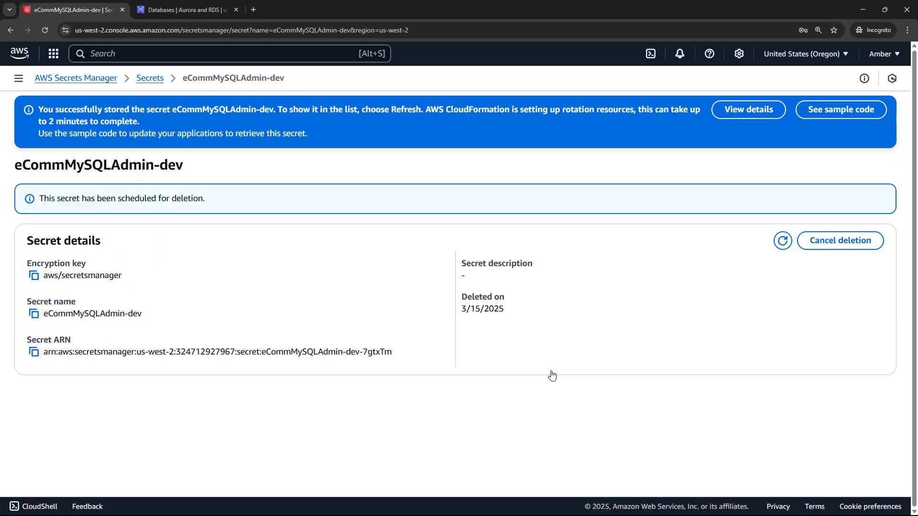